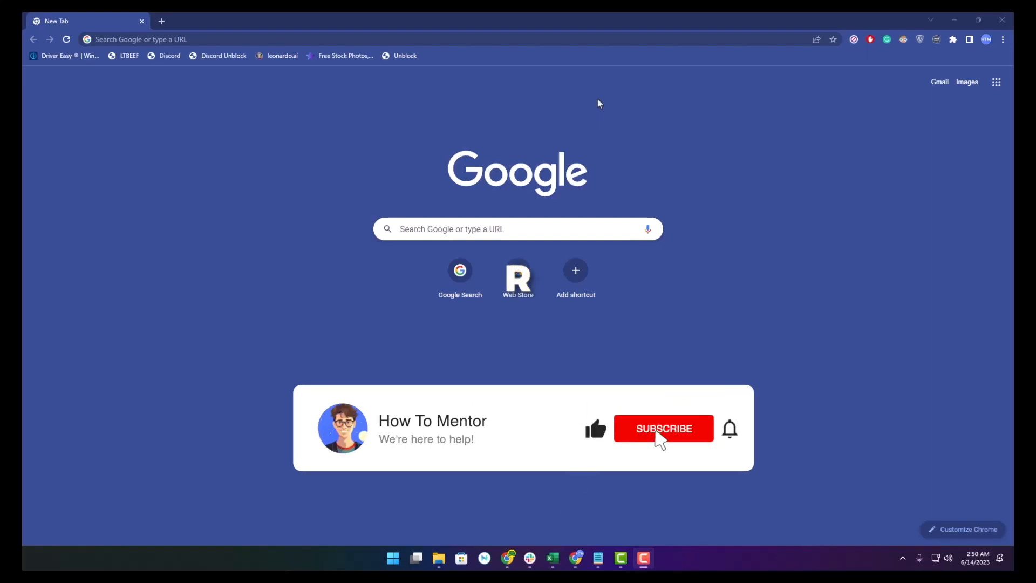
Bring up the Notepad window holding the saved proxy and game site links.
{"action": "left_click", "coordinate": [664, 429]}
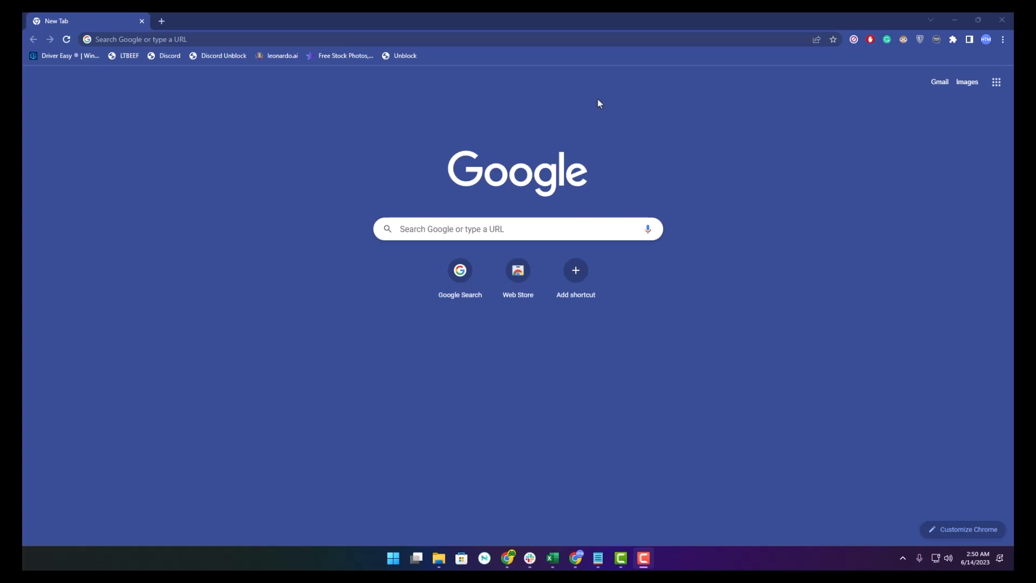
{"action": "mouse_move", "coordinate": [579, 457]}
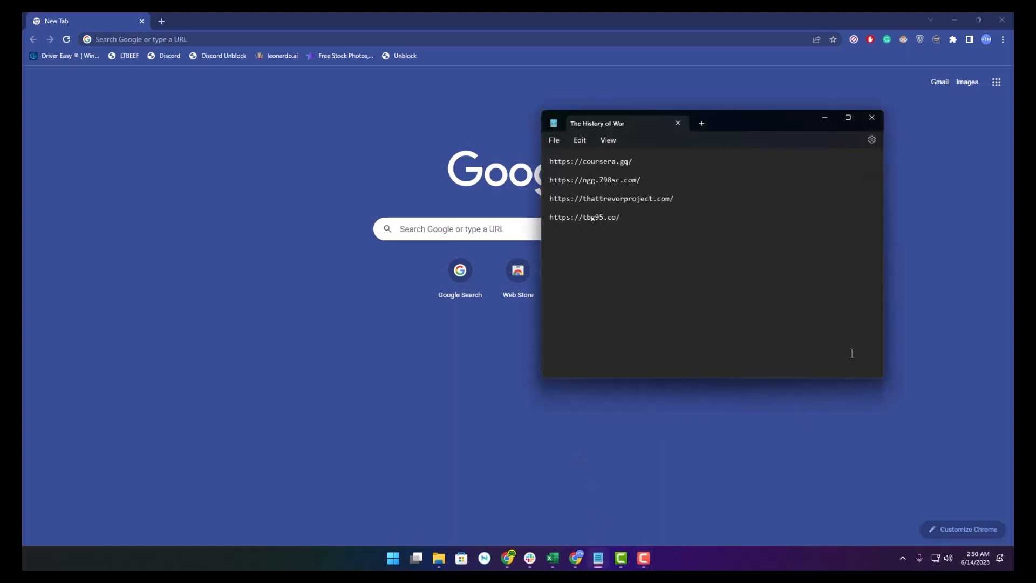
{"action": "left_click", "coordinate": [635, 160]}
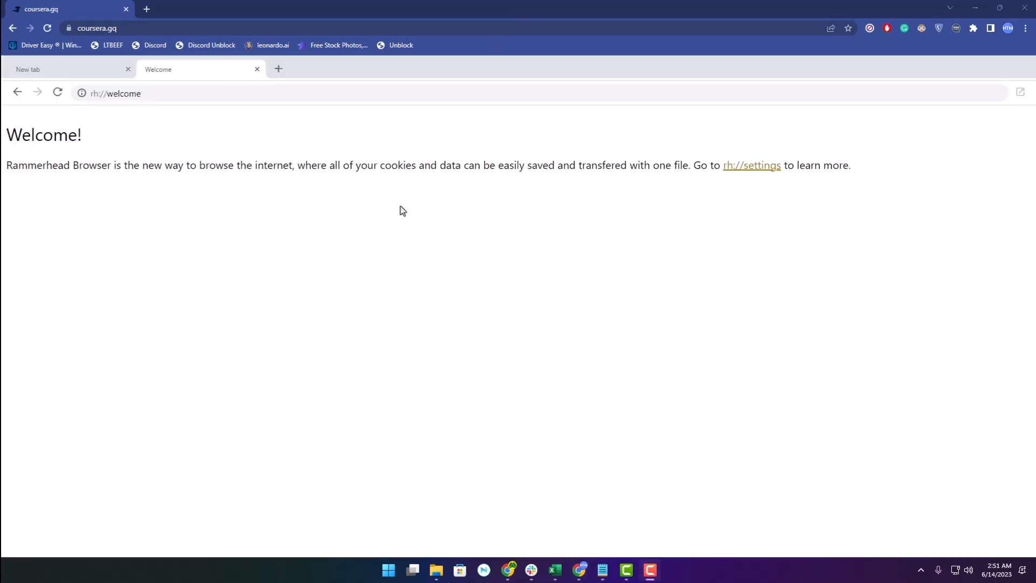
{"action": "mouse_move", "coordinate": [422, 188]}
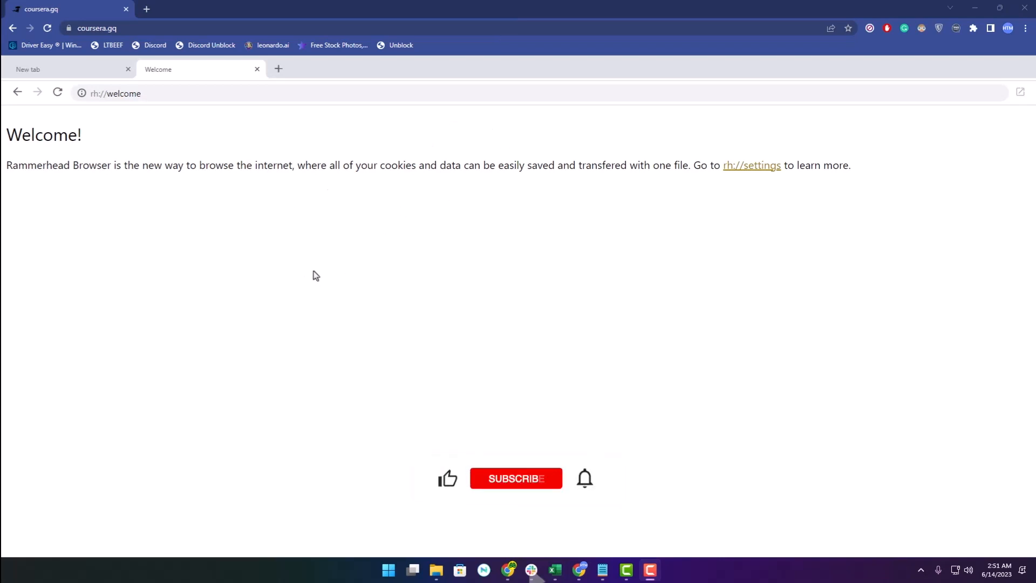
Close the Rammerhead Welcome tab, leaving only its New Tab start page.
{"action": "left_click", "coordinate": [516, 478]}
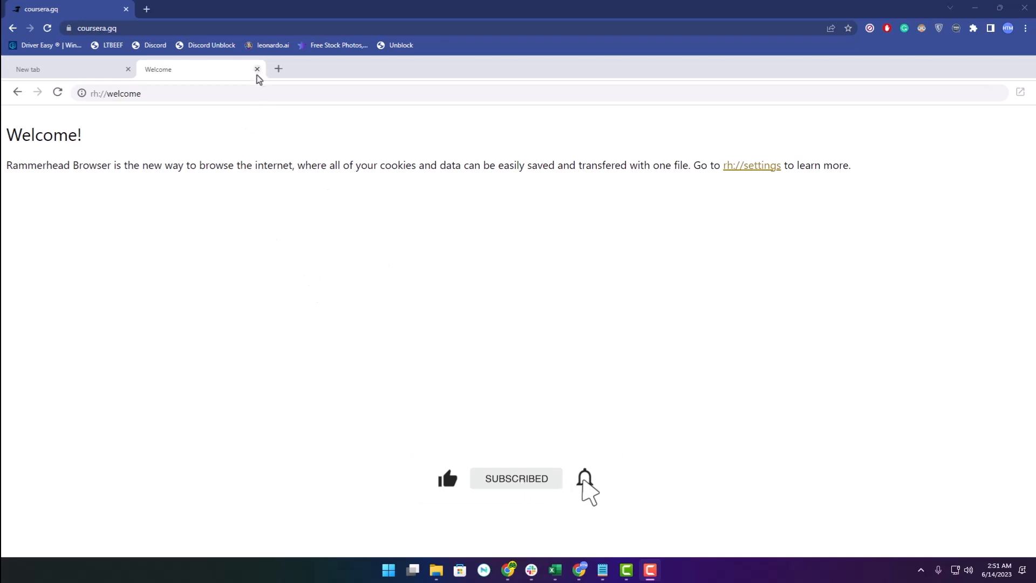
{"action": "left_click", "coordinate": [257, 69]}
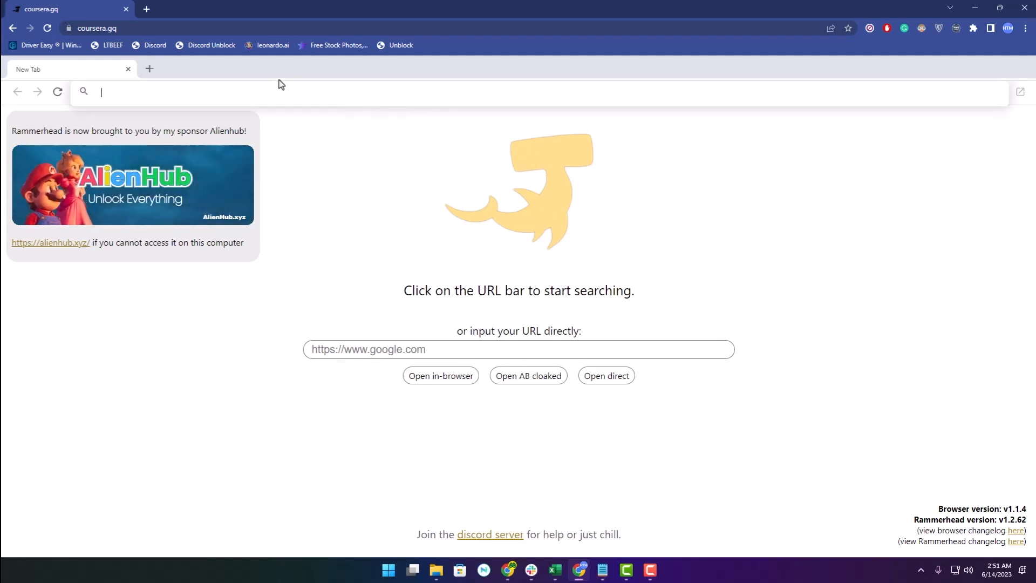
{"action": "type", "text": "https://ngg.798sc.com/"}
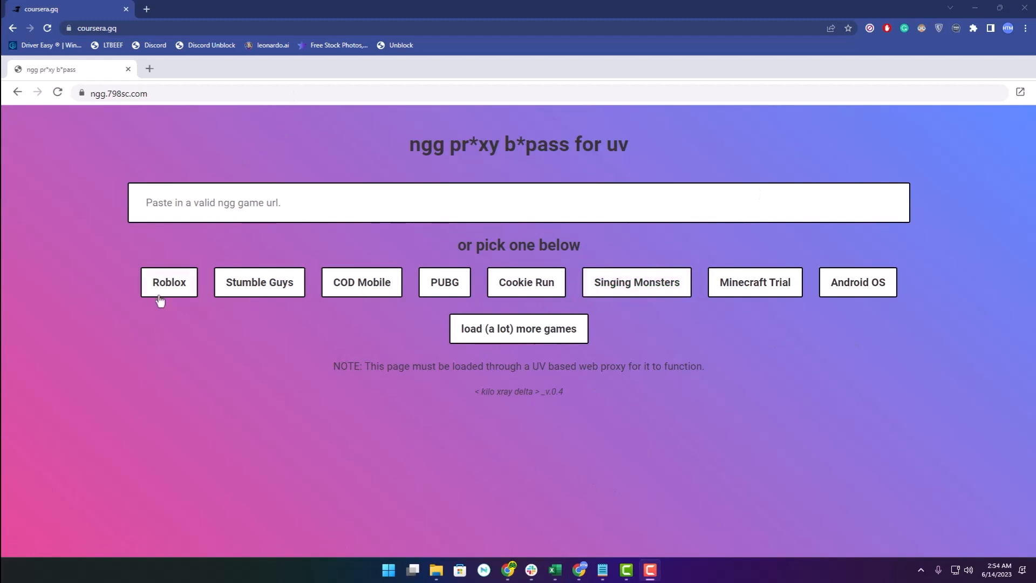
Launch Roblox on ngg and copy the suggested URL from the Proxy/VPN Detected page.
{"action": "left_click", "coordinate": [170, 282]}
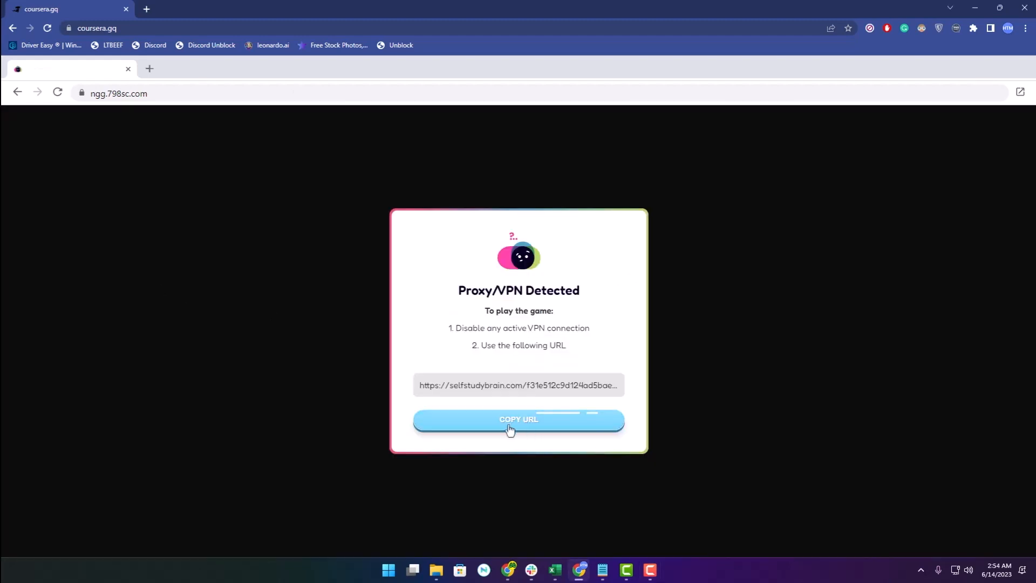
{"action": "left_click", "coordinate": [518, 419]}
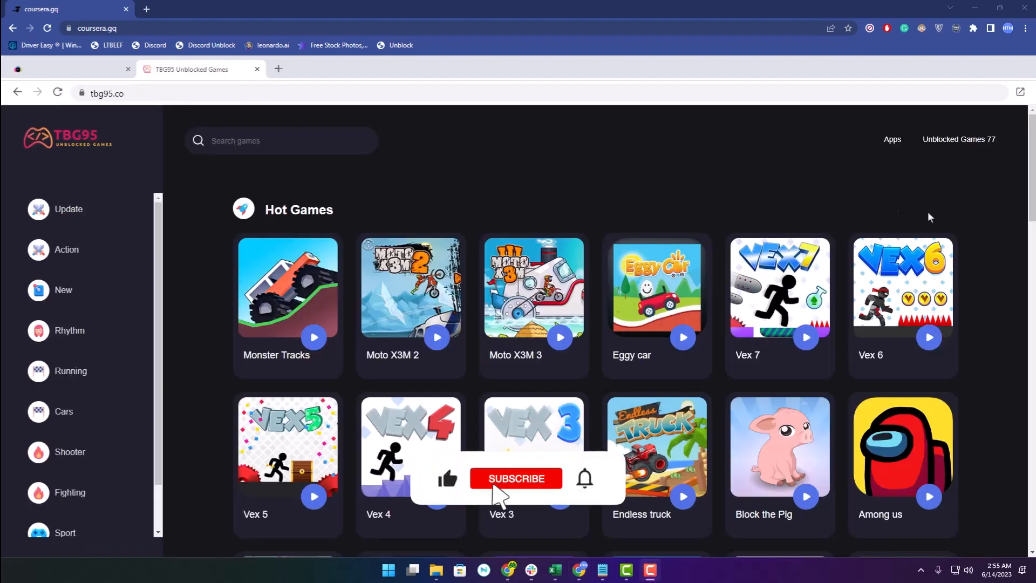
Start Among us from TBG95's Hot Games so its player setup screen runs.
{"action": "left_click", "coordinate": [516, 479]}
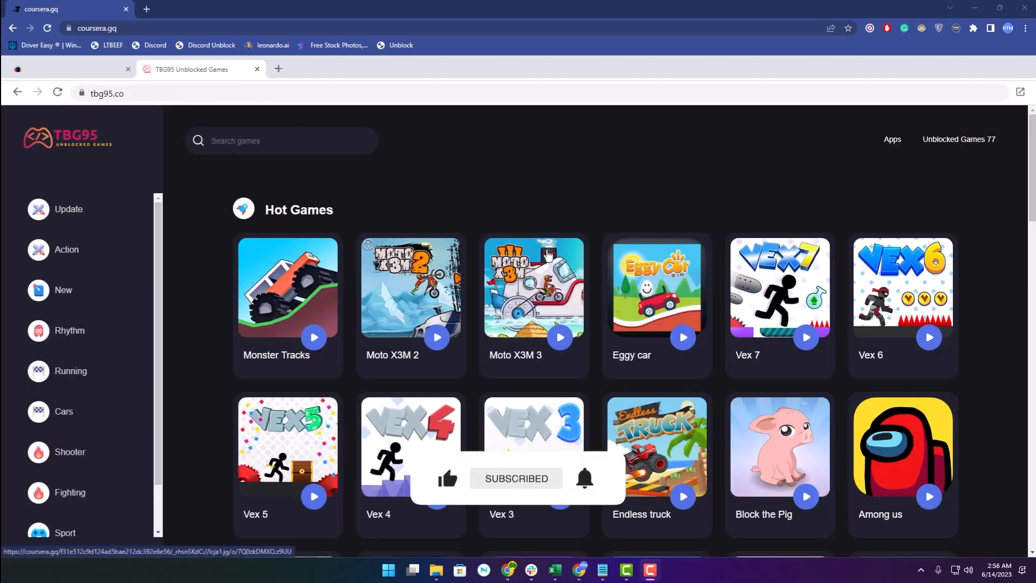
{"action": "scroll", "scroll_direction": "down", "scroll_amount": 3}
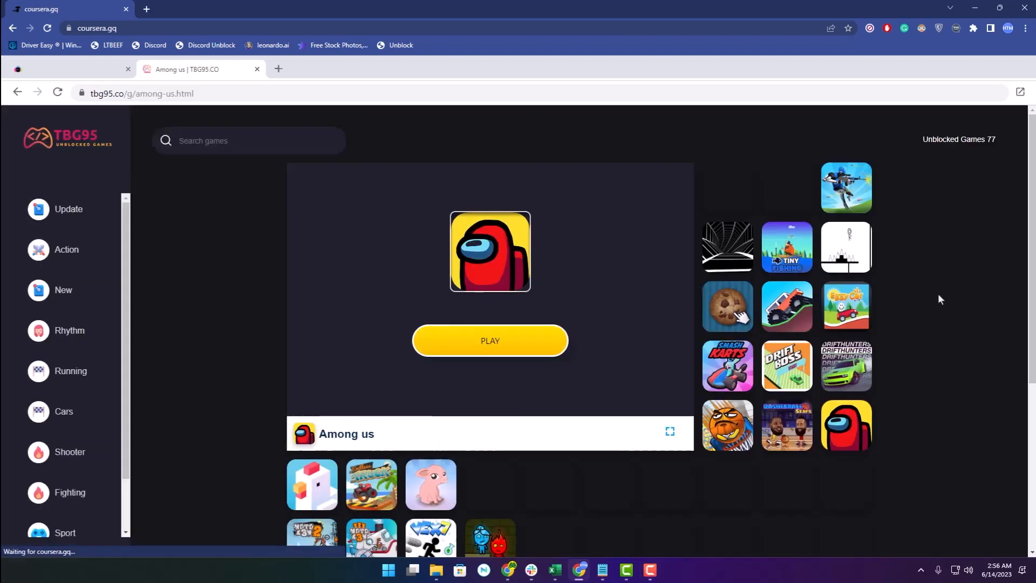
{"action": "left_click", "coordinate": [489, 341]}
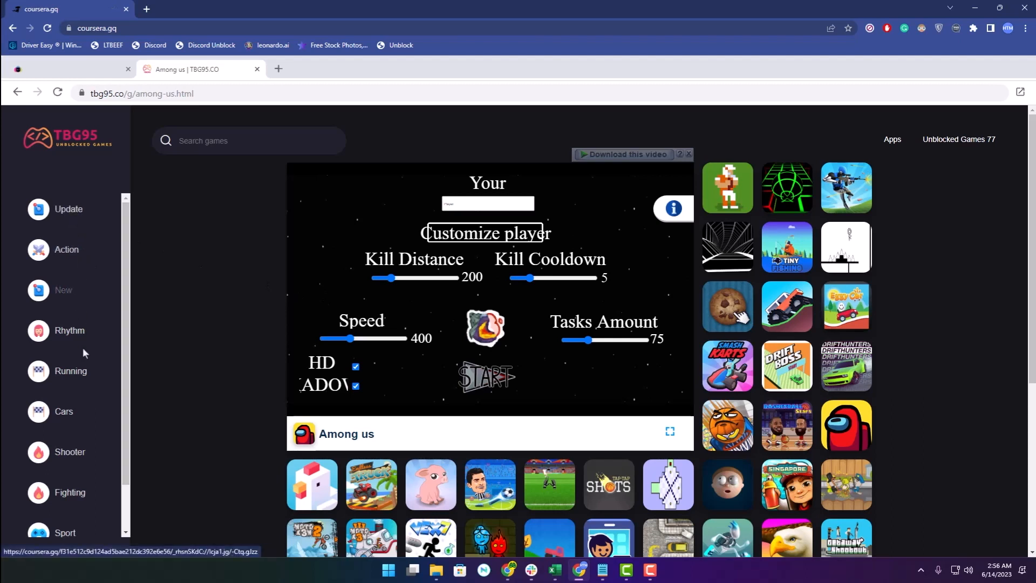
{"action": "mouse_move", "coordinate": [249, 264]}
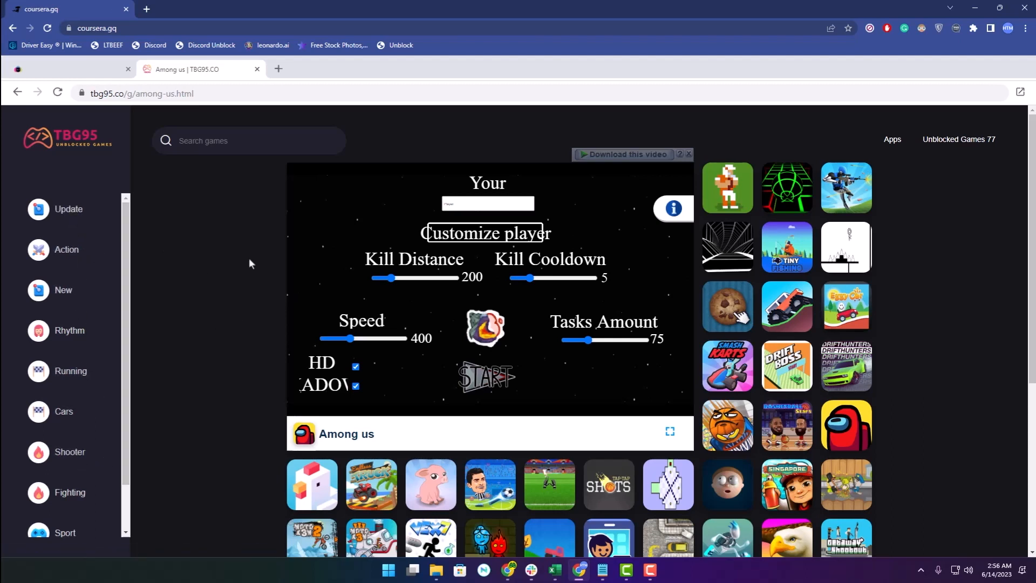
{"action": "mouse_move", "coordinate": [187, 276]}
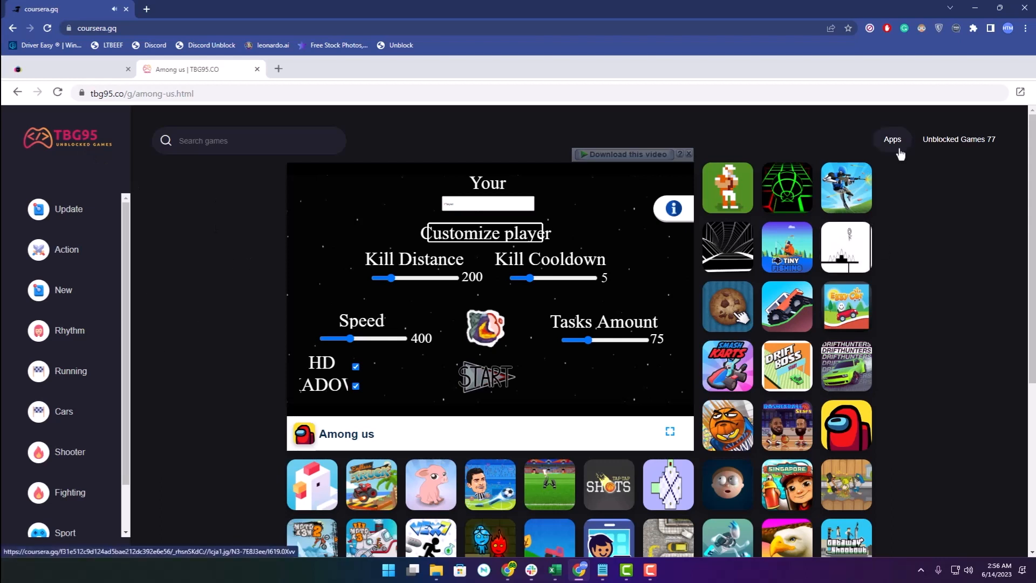
Go to TBG95's Apps collection and open the Discord app page.
{"action": "left_click", "coordinate": [892, 140]}
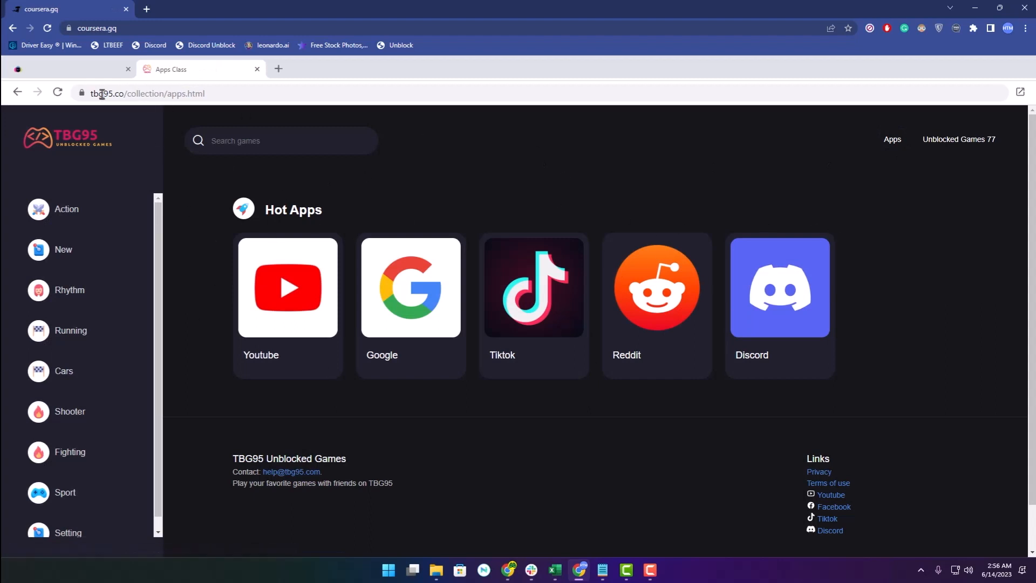
{"action": "mouse_move", "coordinate": [797, 278]}
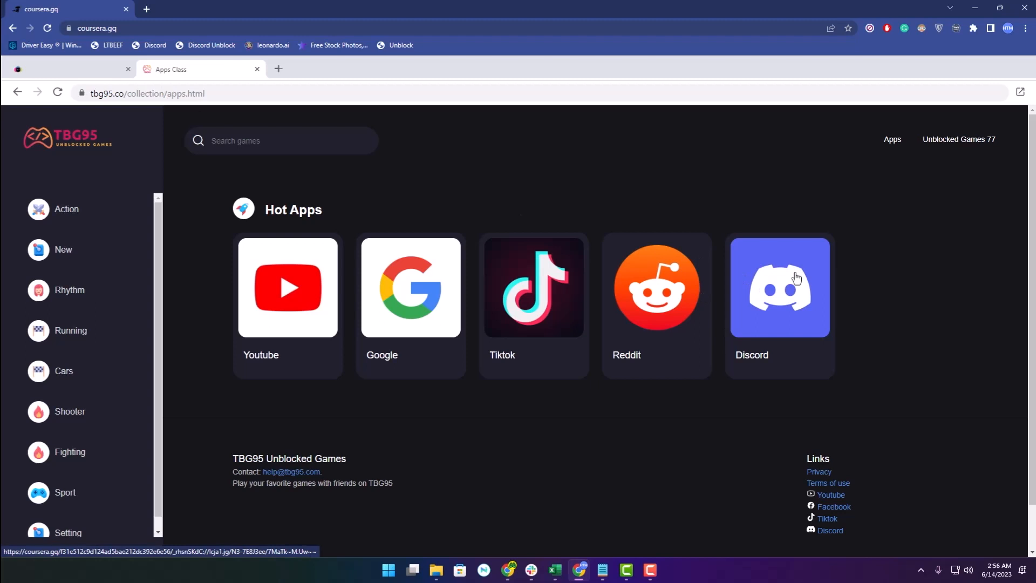
{"action": "left_click", "coordinate": [778, 287]}
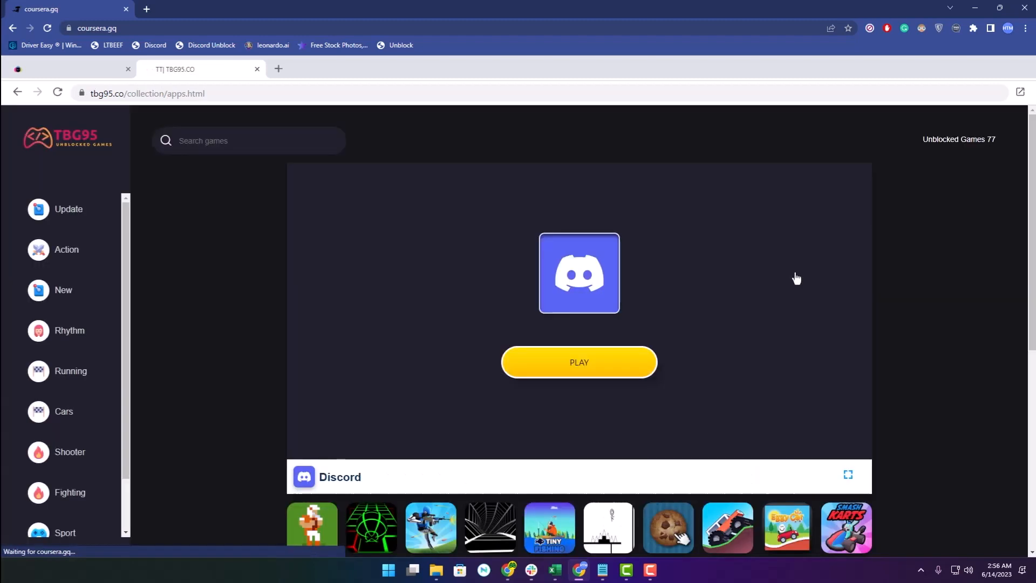